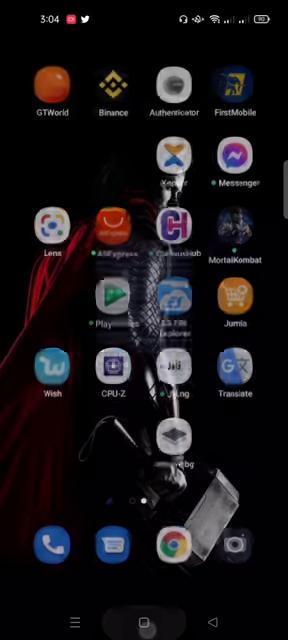
- Launch Binance and scroll its Services list down to the Others section with API Management
left_click(112, 84)
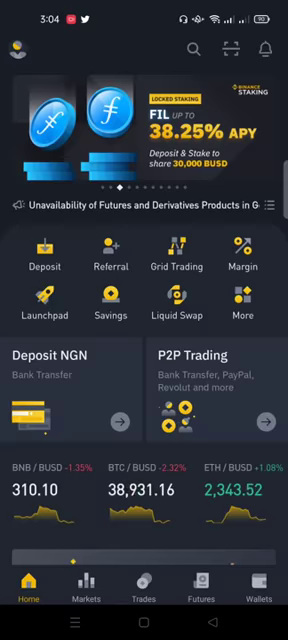
left_click(252, 300)
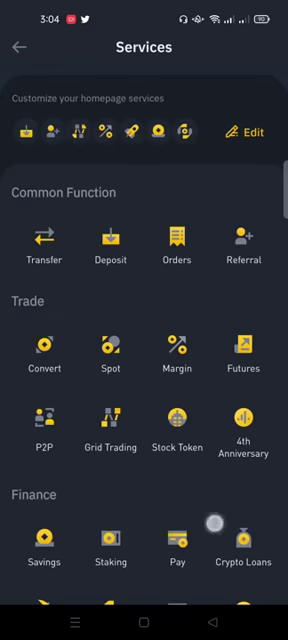
scroll("down", 3)
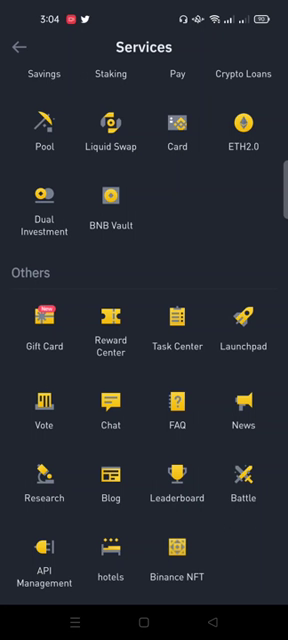
- Go into API Management and bring the Royal Q key's API restrictions into view for editing
left_click(44, 560)
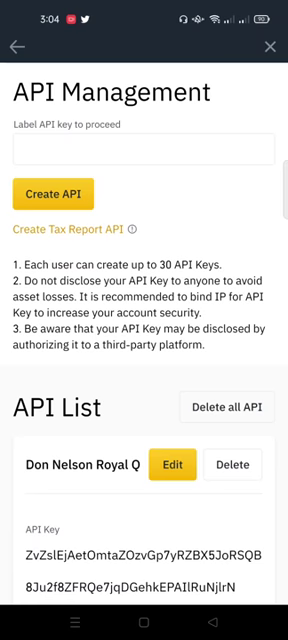
scroll("down", 3)
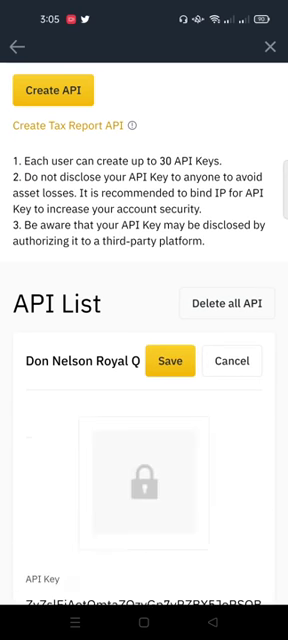
scroll("down", 3)
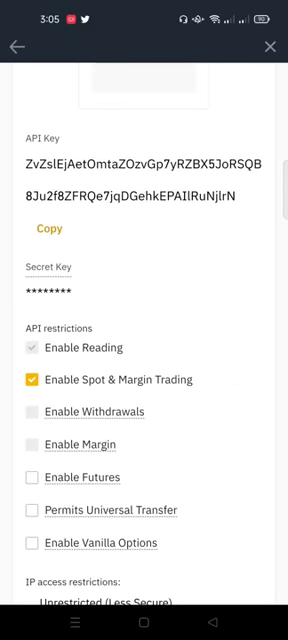
- Restrict the key to trusted IPs and enter 47.241.88.85 and 47.241.5.124
scroll("down", 3)
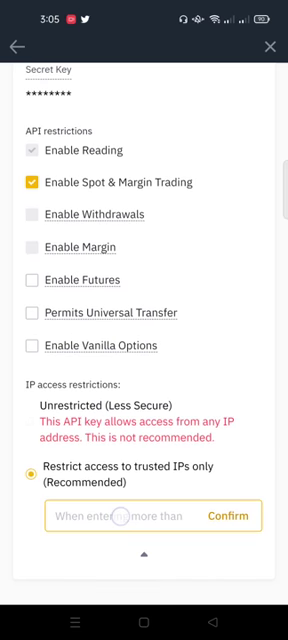
type("47.241.88.85 47.241.5.124")
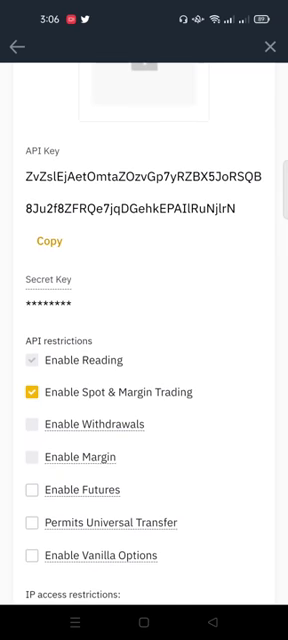
- Run a Google search for 'ip address' in Chrome
scroll("down", 3)
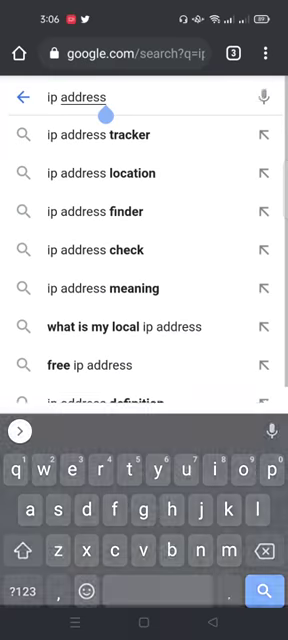
left_click(266, 544)
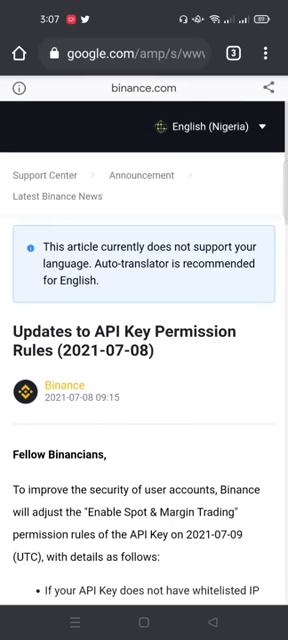
- Read through the Binance support notice on Spot & Margin Trading permission rules
scroll("down", 3)
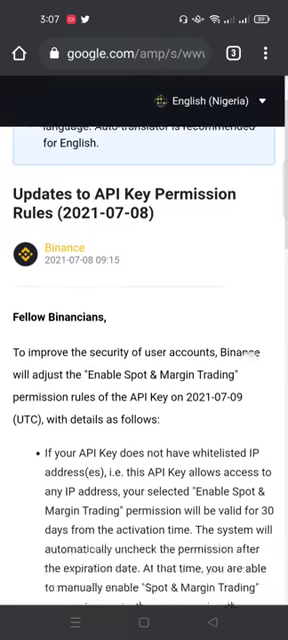
scroll("down", 3)
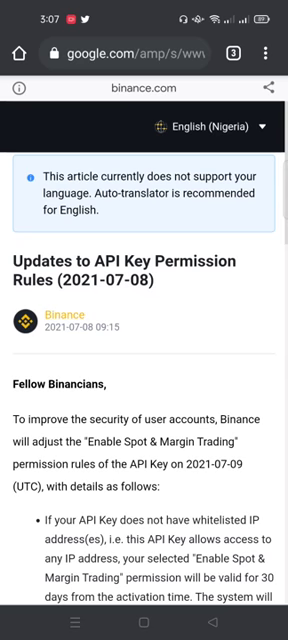
scroll("down", 3)
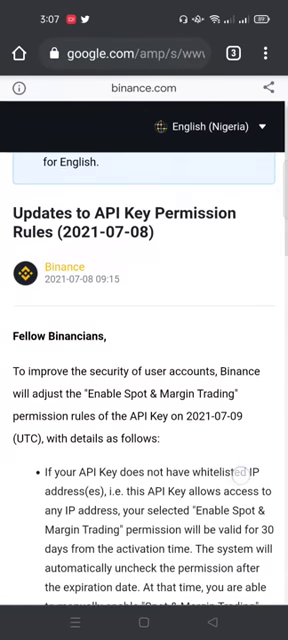
scroll("down", 3)
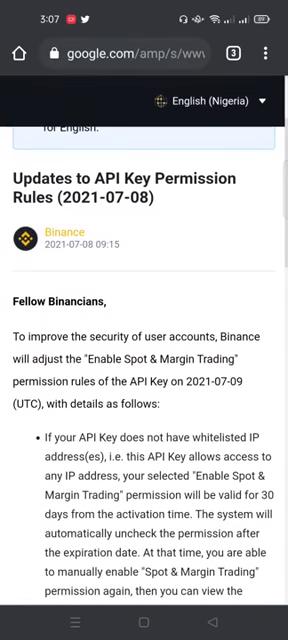
scroll("down", 3)
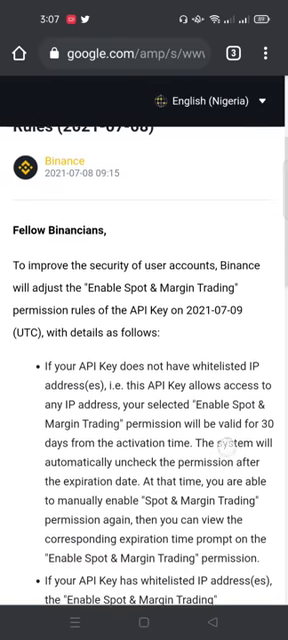
scroll("up", 3)
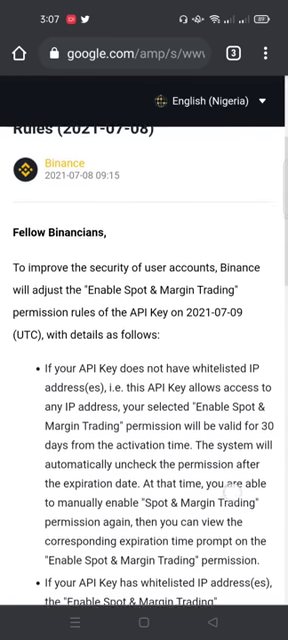
scroll("up", 3)
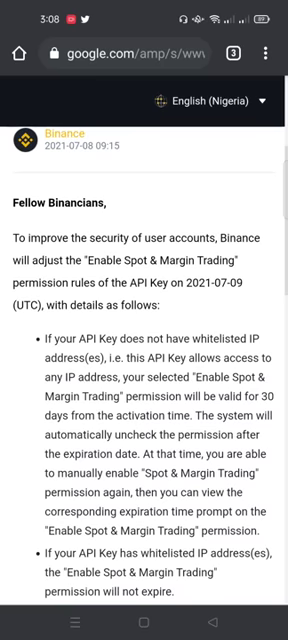
- Copy the Royal Q bot IP address group from its Binance binding page
left_click(144, 620)
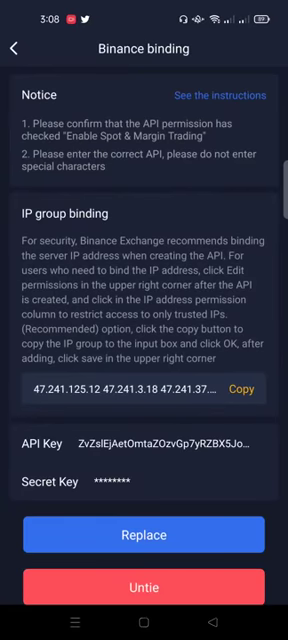
left_click(16, 48)
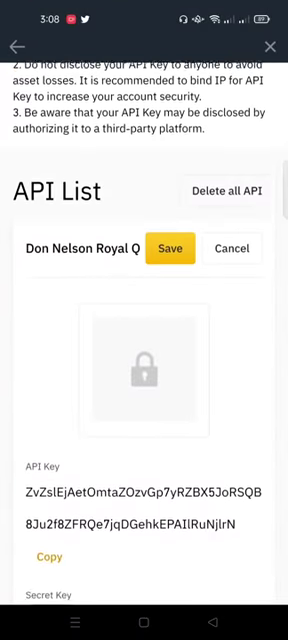
- Return to Services and reopen API Management listing the Royal Q key
scroll("up", 3)
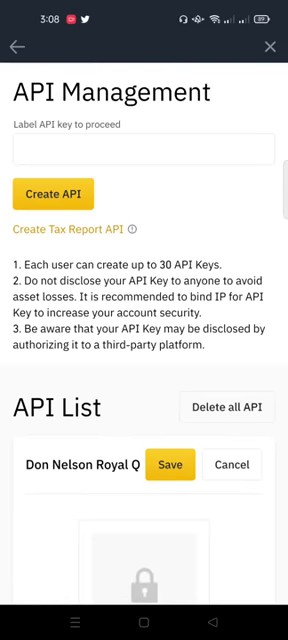
left_click(18, 48)
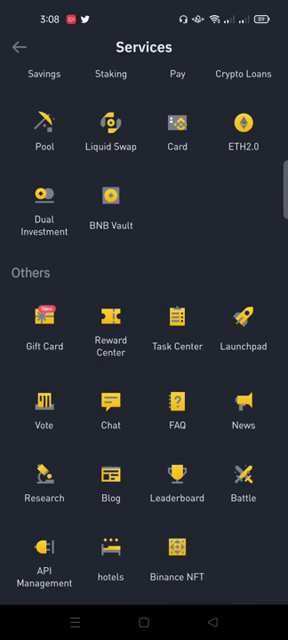
left_click(42, 584)
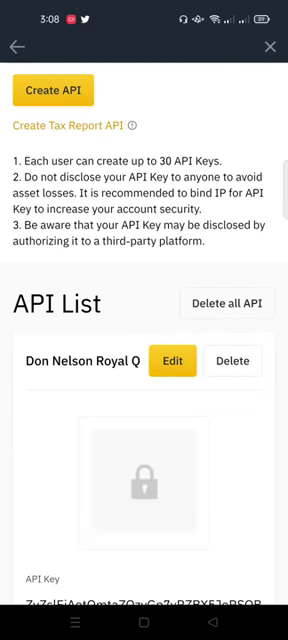
- Restrict the Royal Q key to trusted IPs, paste the bot IPs such as 47.241.125.12, and confirm
scroll("down", 3)
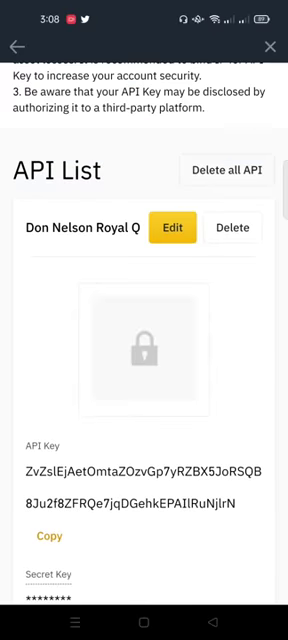
scroll("down", 3)
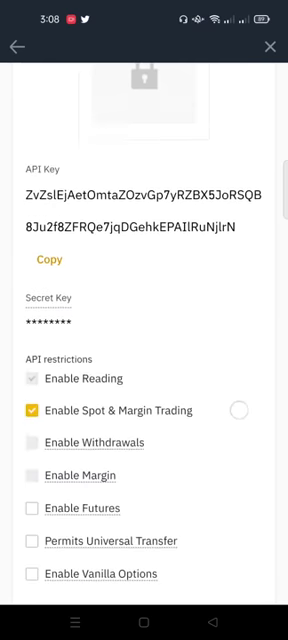
scroll("down", 3)
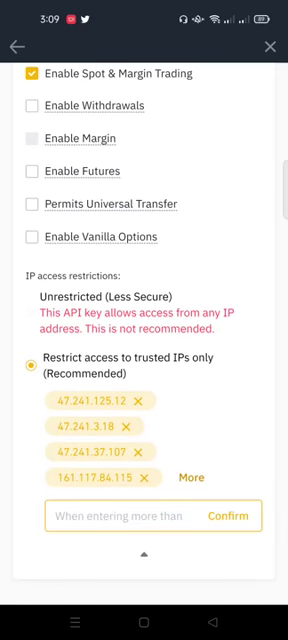
left_click(228, 516)
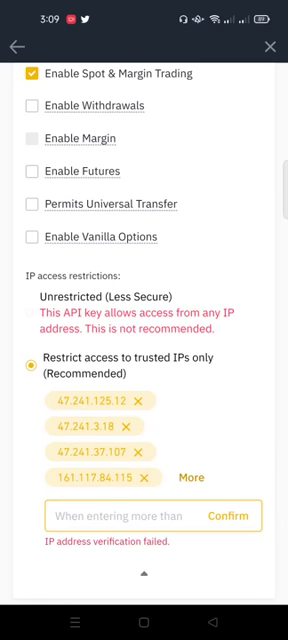
scroll("up", 3)
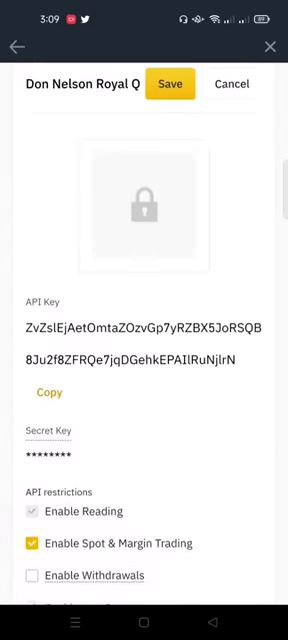
- Review the listed trusted IPs in the restrictions before saving the key
scroll("down", 3)
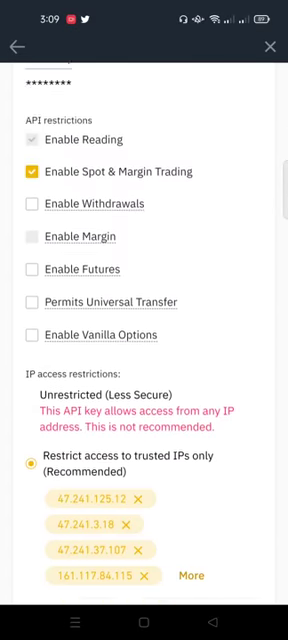
scroll("down", 3)
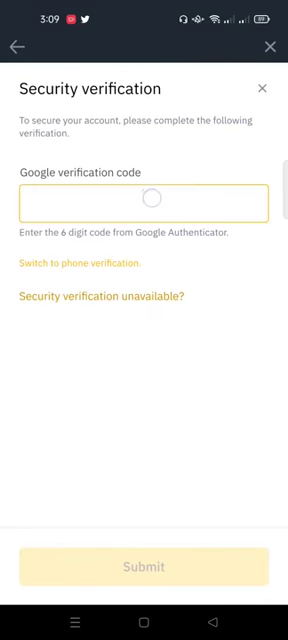
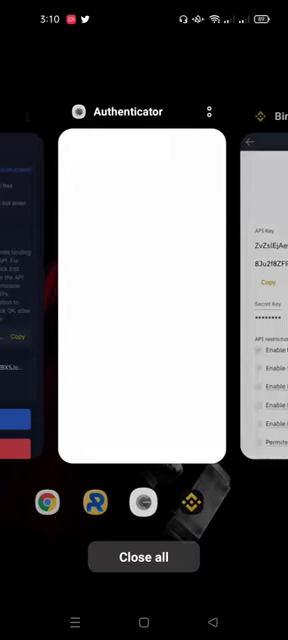
- Switch to Royal Q and back out of Binance binding to its home screen showing Binance as Bound
left_click(264, 310)
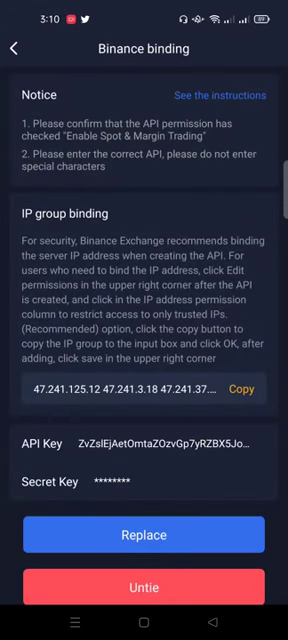
left_click(20, 48)
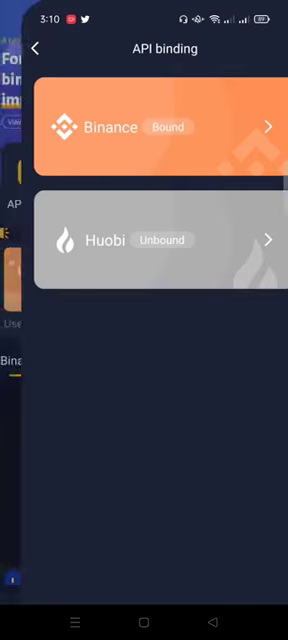
left_click(38, 48)
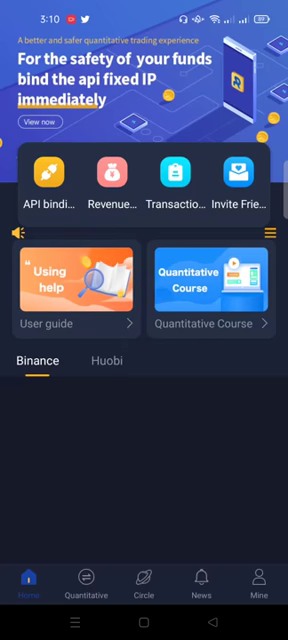